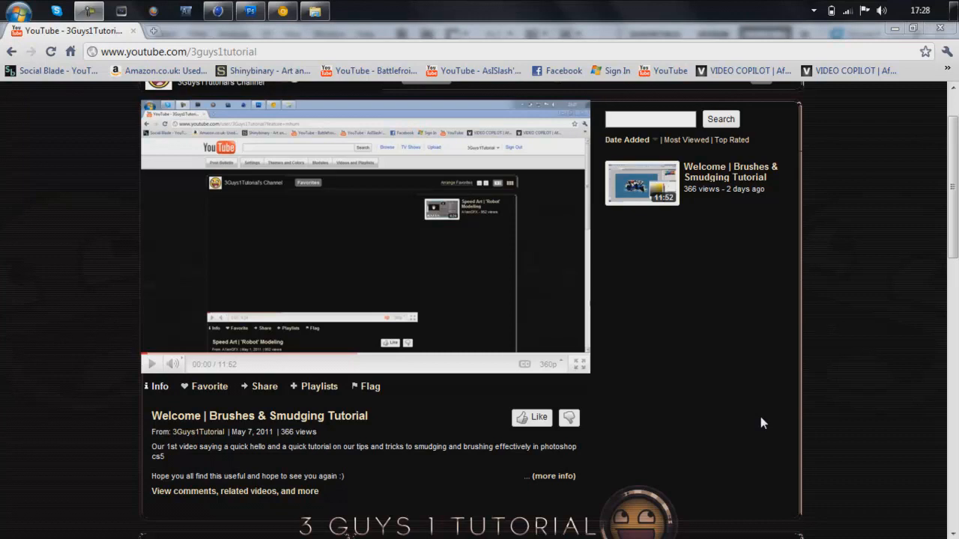
pyautogui.moveTo(577, 352)
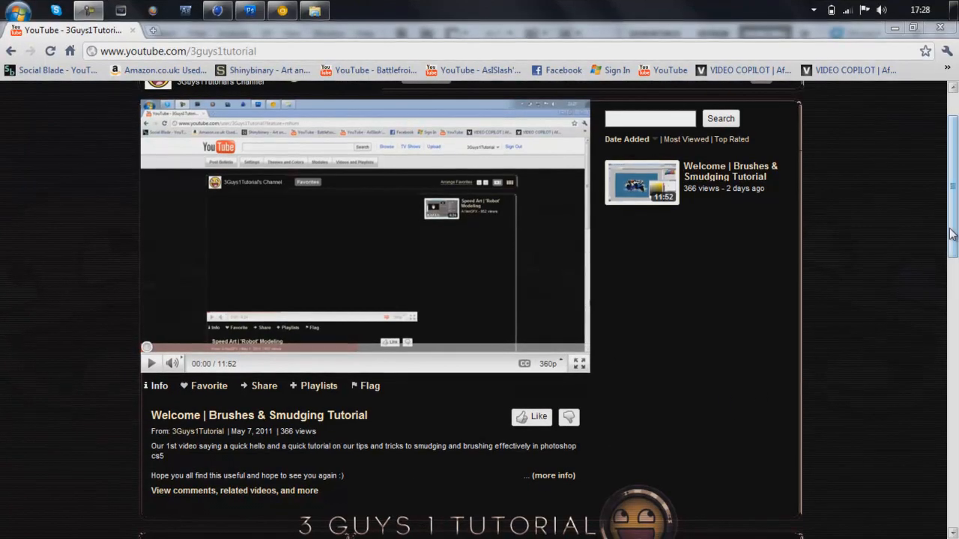
# Scroll through the Render Settings general page to review the render engine options.
pyautogui.scroll(-3)
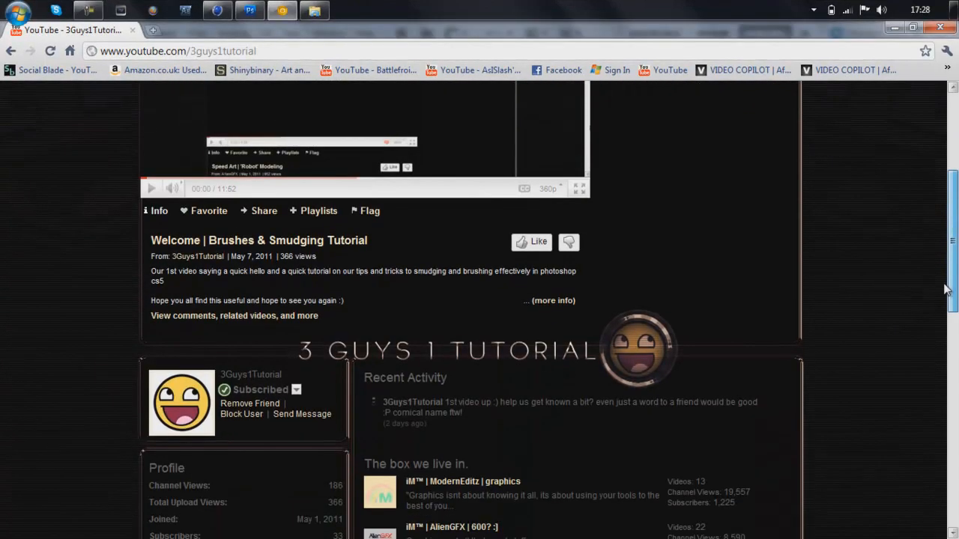
pyautogui.scroll(-3)
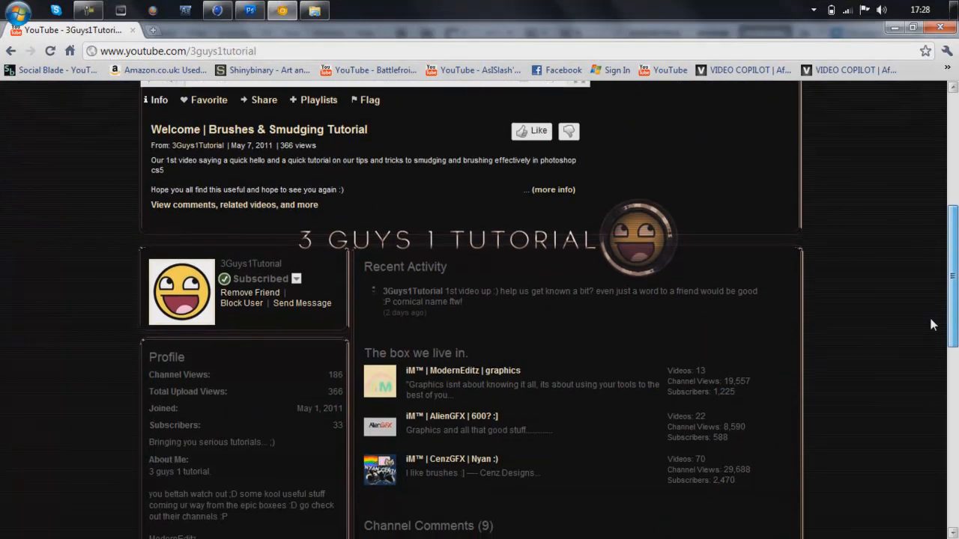
pyautogui.scroll(-3)
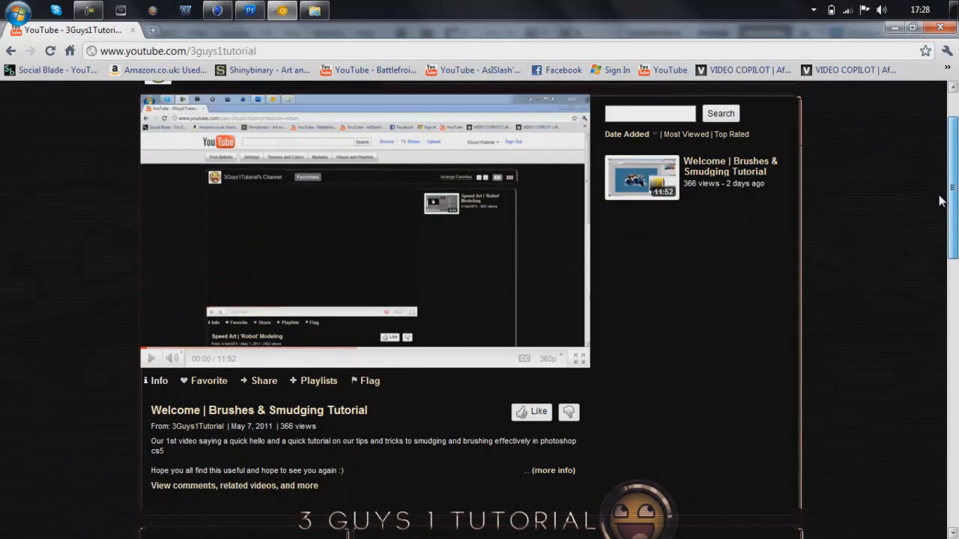
pyautogui.scroll(3)
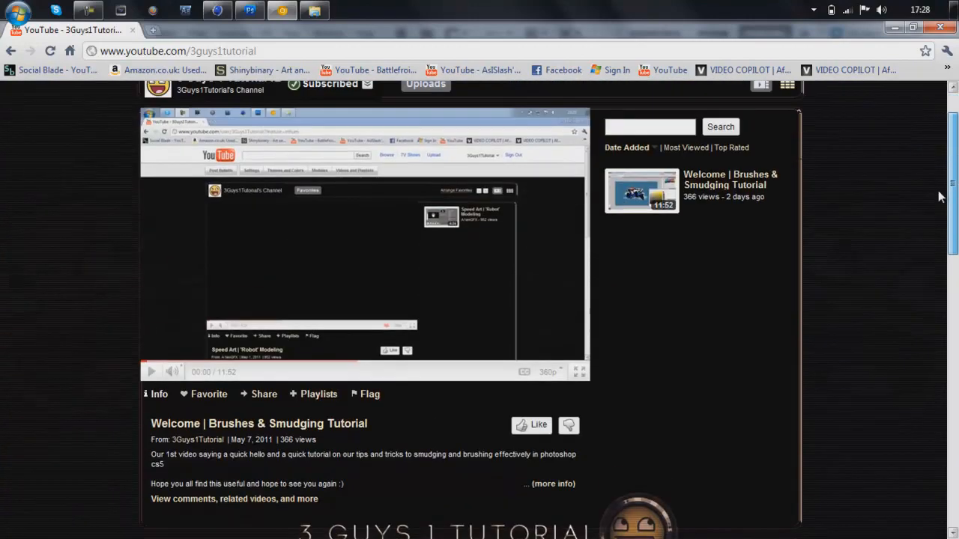
pyautogui.scroll(-3)
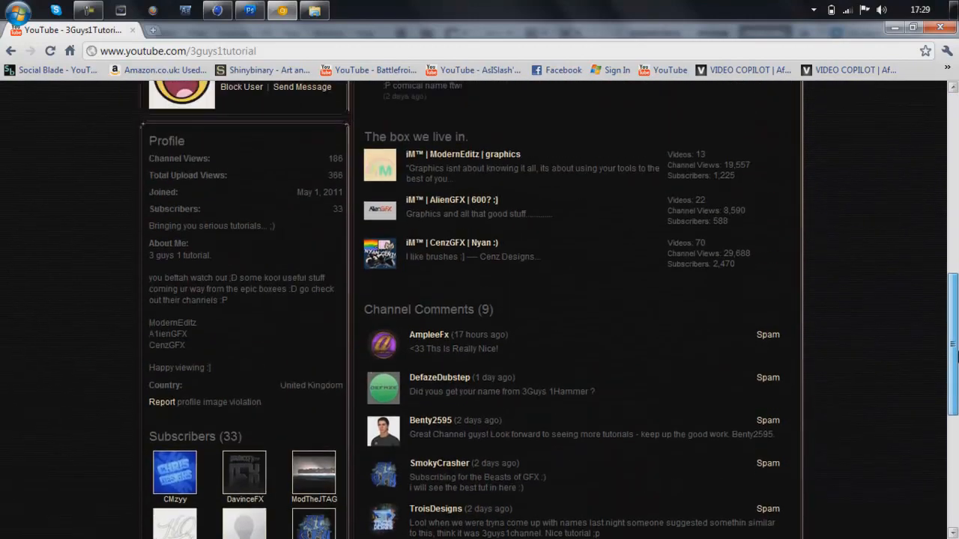
pyautogui.scroll(3)
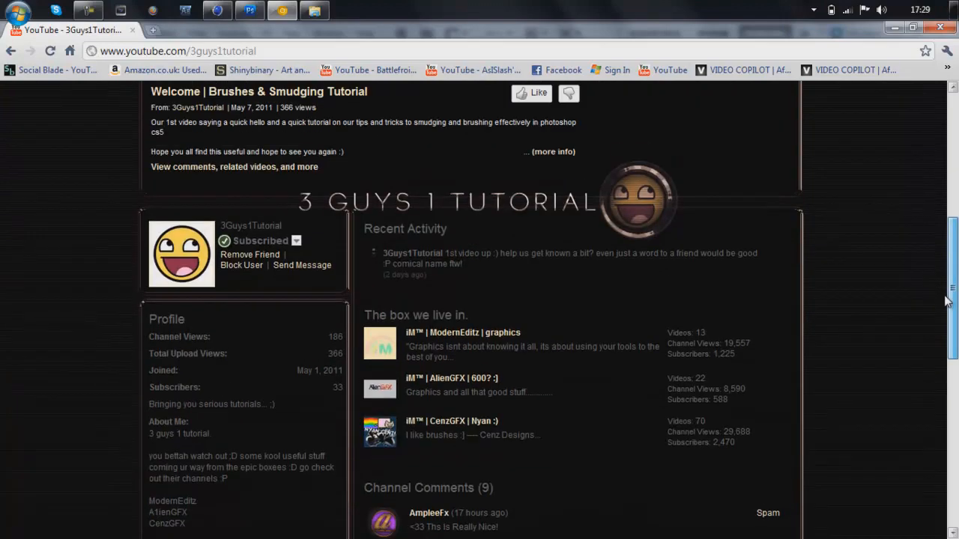
pyautogui.scroll(-3)
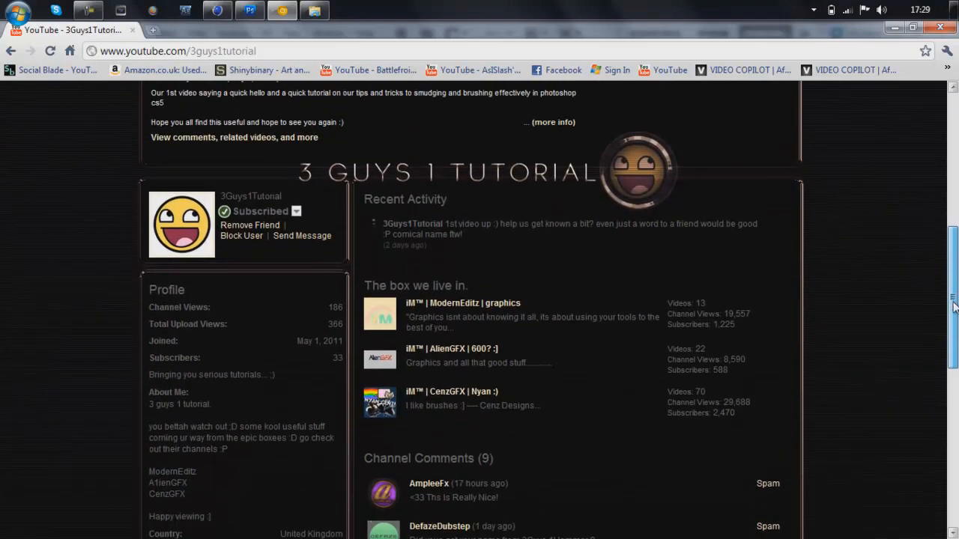
pyautogui.scroll(3)
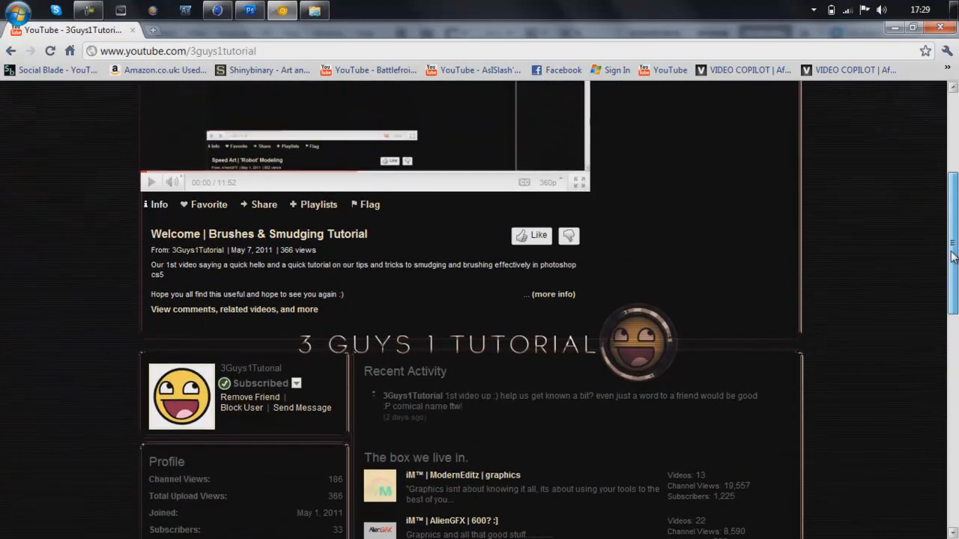
pyautogui.scroll(3)
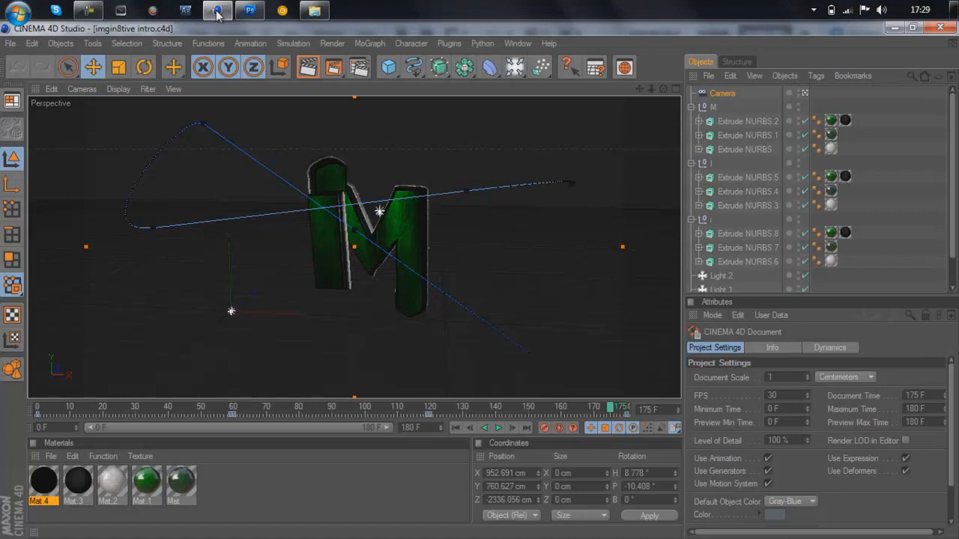
pyautogui.moveTo(347, 159)
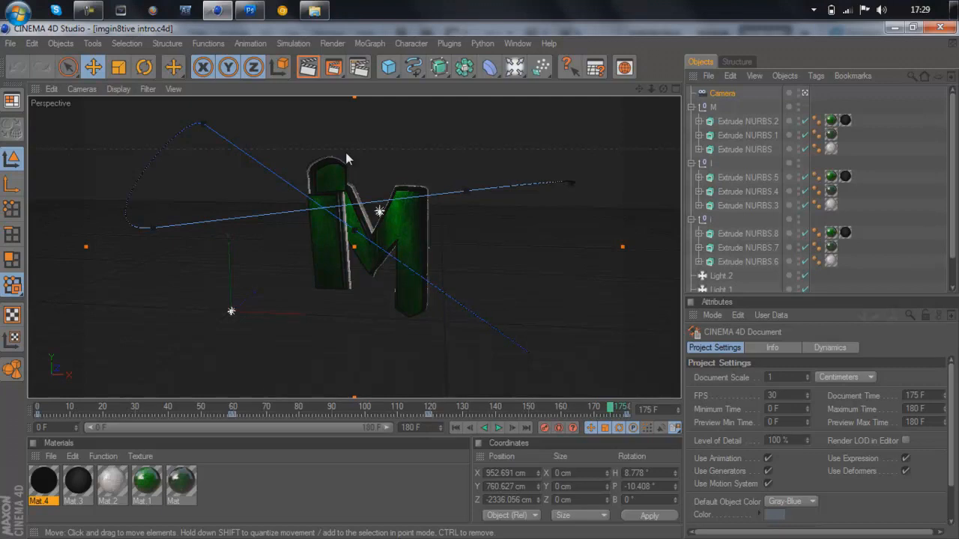
pyautogui.moveTo(662, 50)
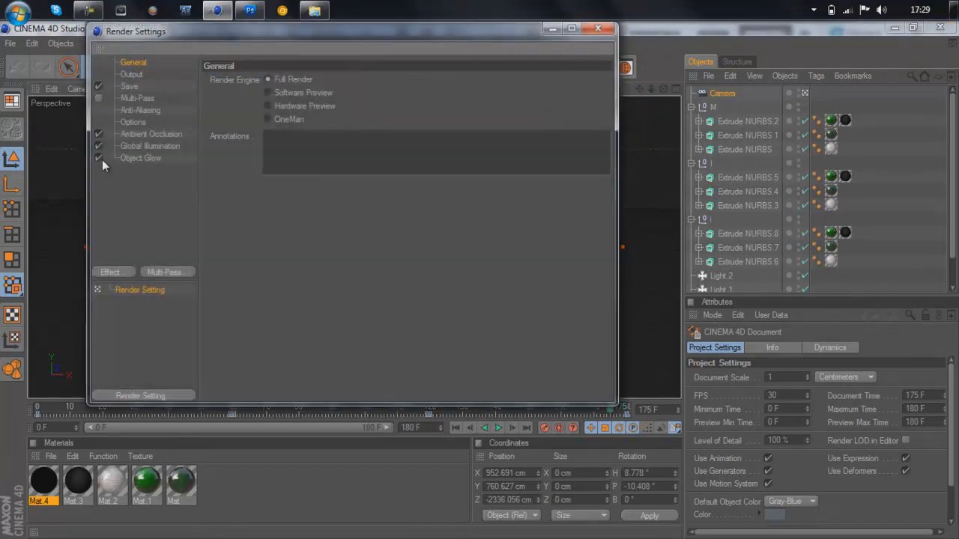
# Switch off Ambient Occlusion and Global Illumination in the render effects list.
pyautogui.click(99, 133)
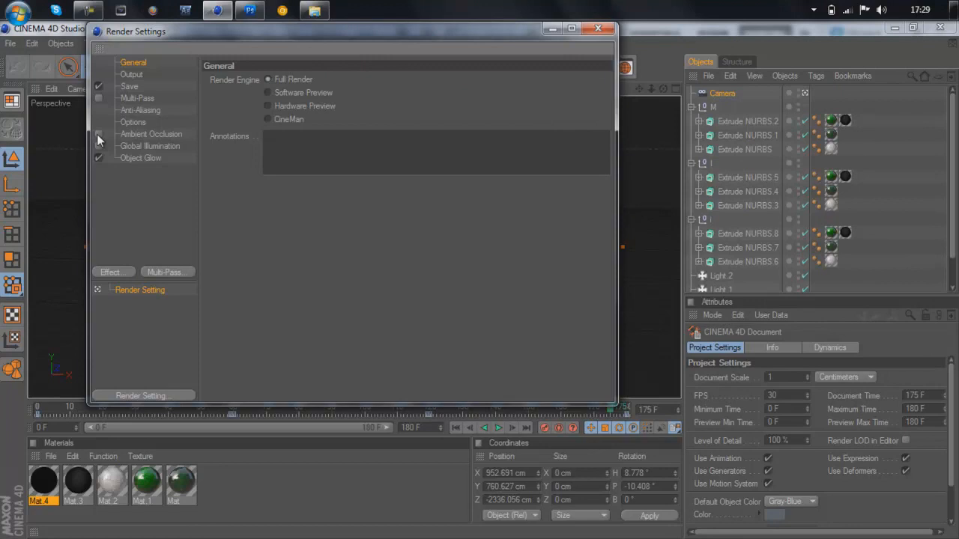
pyautogui.moveTo(102, 159)
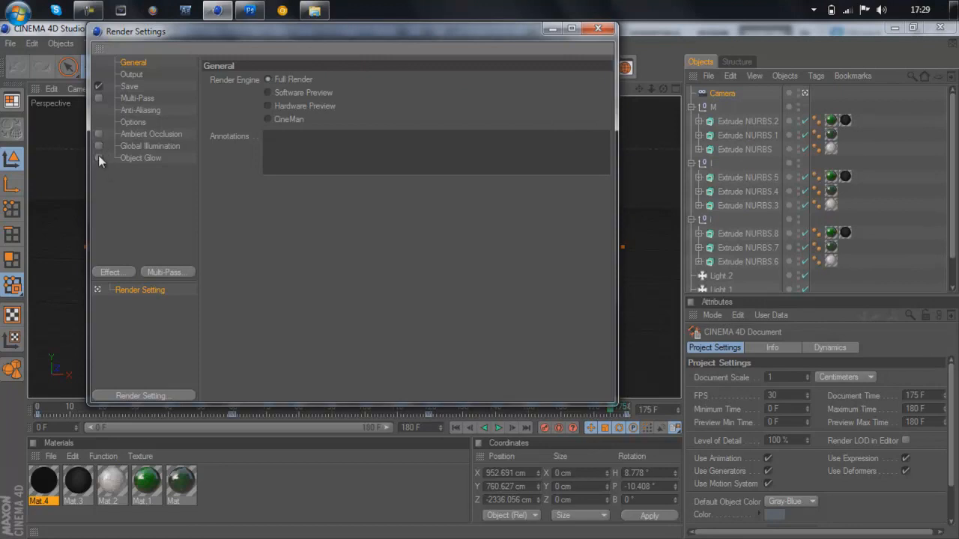
pyautogui.click(598, 29)
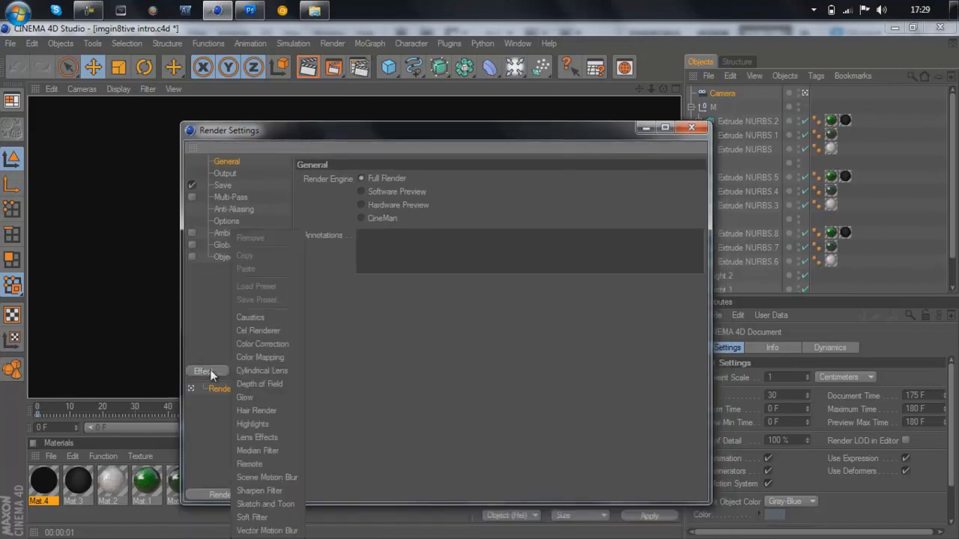
# Add a Cel Renderer effect with white edge colour and Edges enabled, then close Render Settings.
pyautogui.click(258, 331)
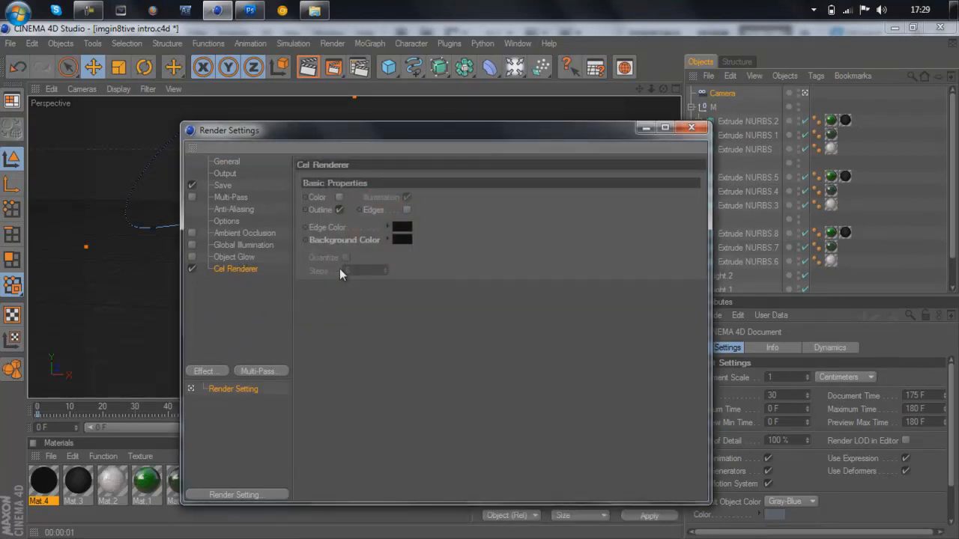
pyautogui.moveTo(397, 233)
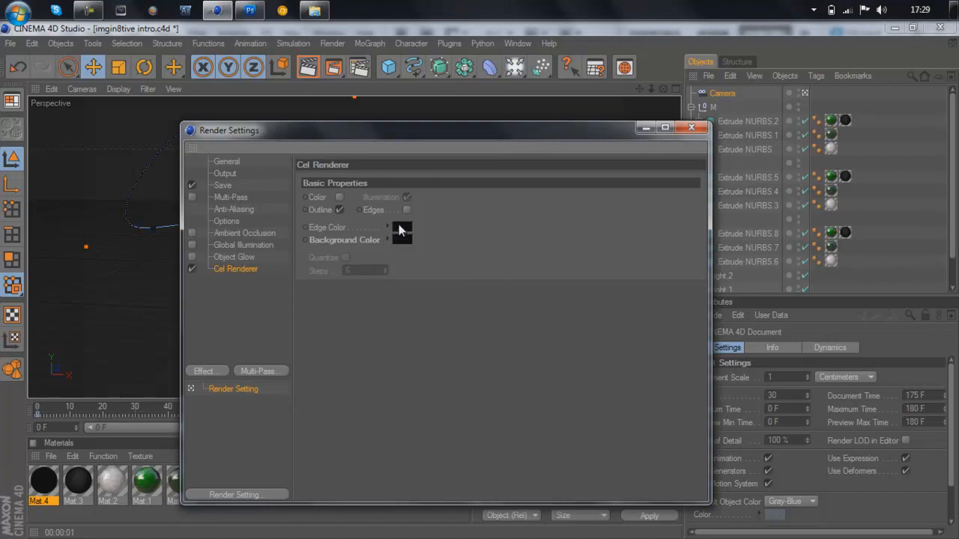
pyautogui.click(402, 240)
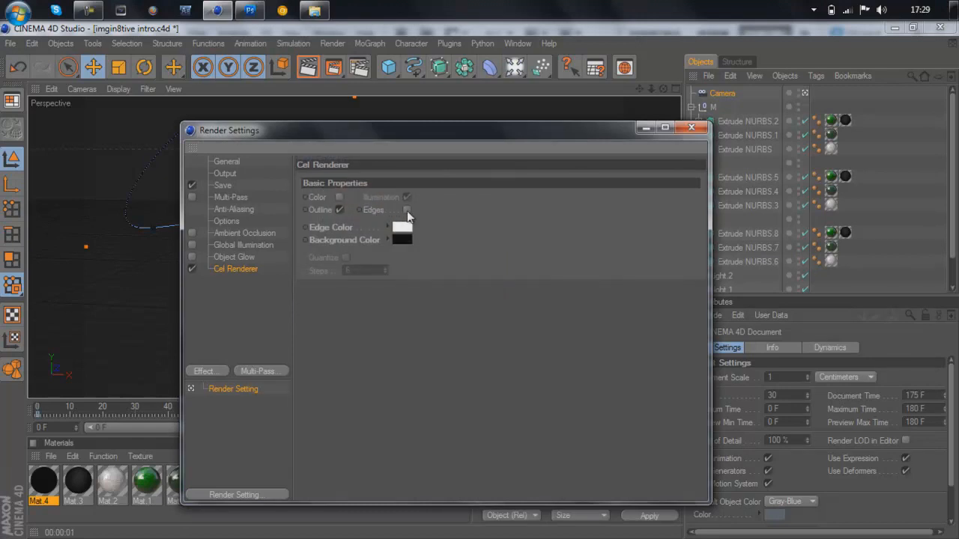
pyautogui.click(407, 210)
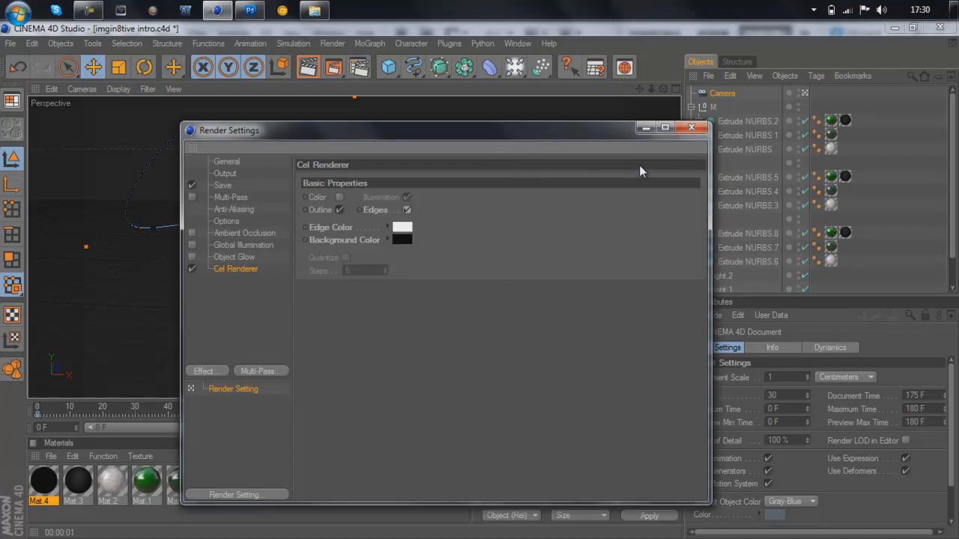
pyautogui.click(691, 126)
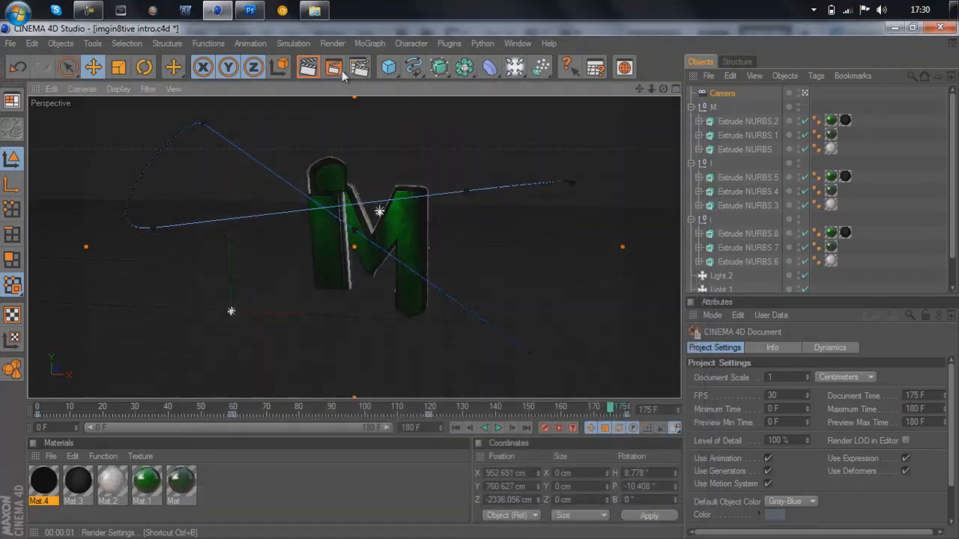
# Render the active view twice to preview the M logo as white outlines on black.
pyautogui.click(307, 67)
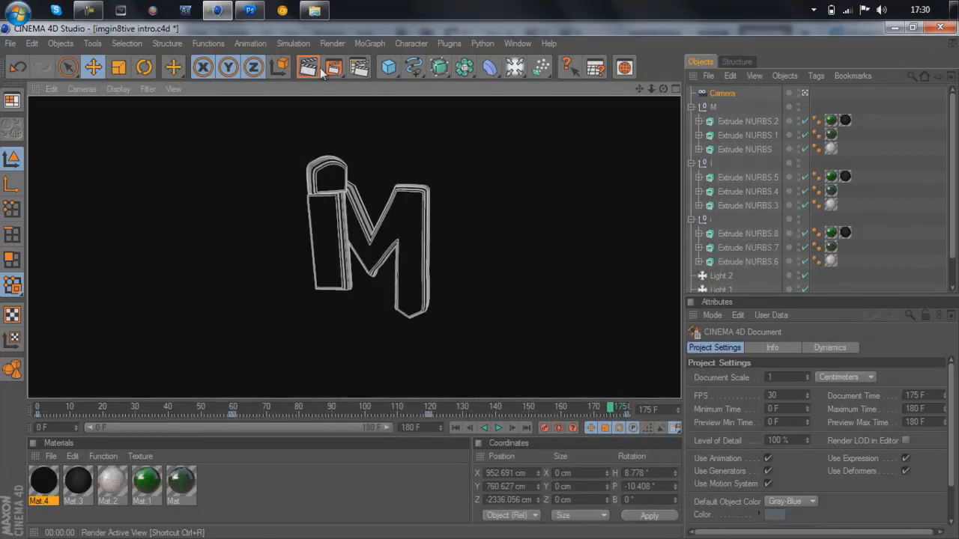
pyautogui.click(333, 68)
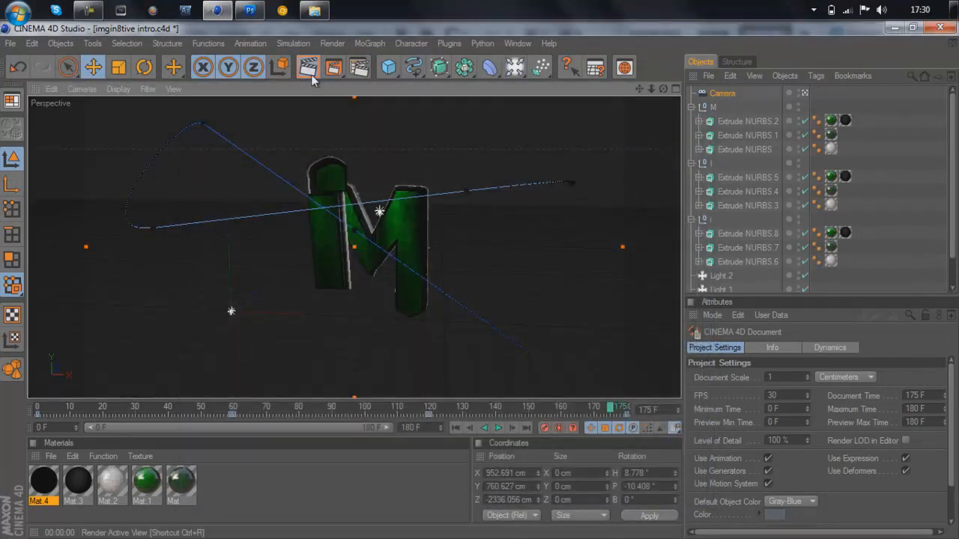
pyautogui.click(308, 68)
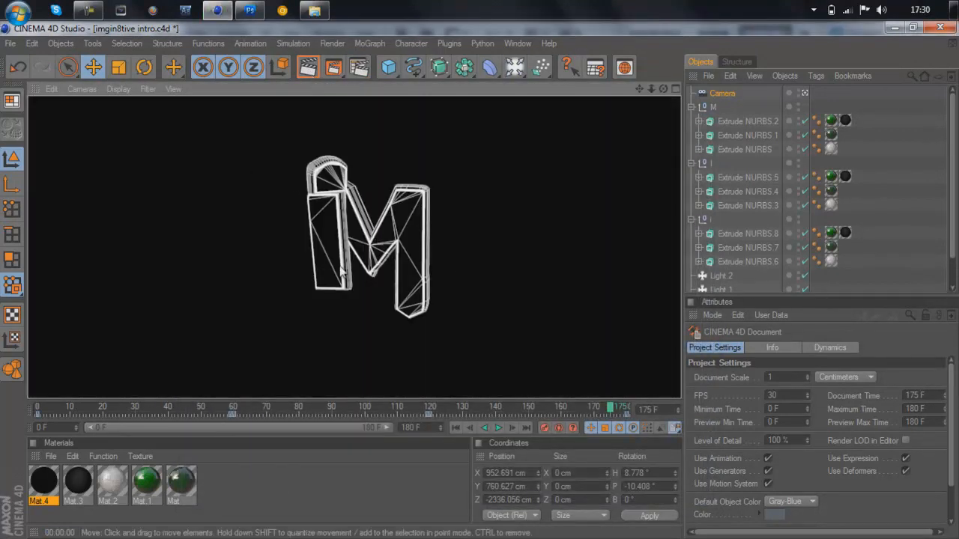
pyautogui.moveTo(282, 68)
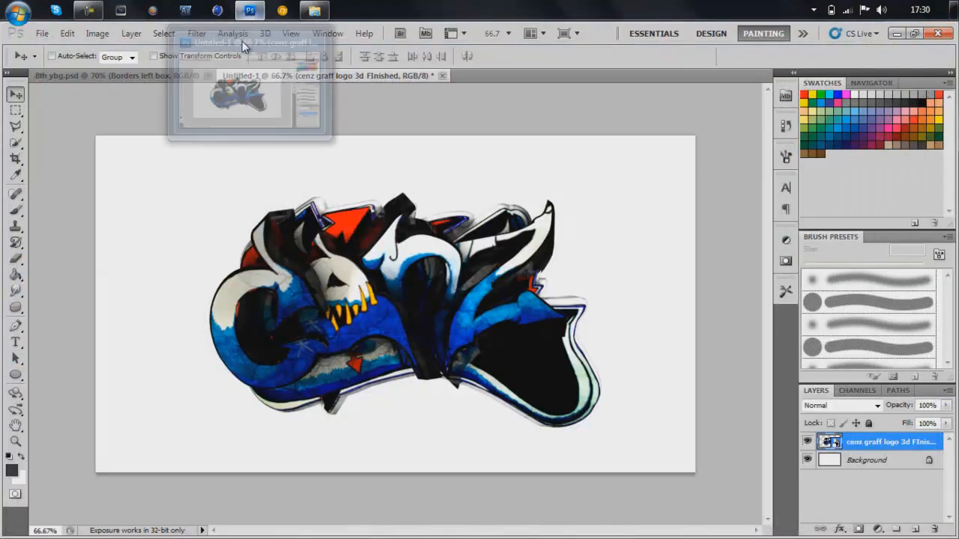
# Fill the Background layer with a brown colour chosen in the Color Picker.
pyautogui.rightClick(890, 441)
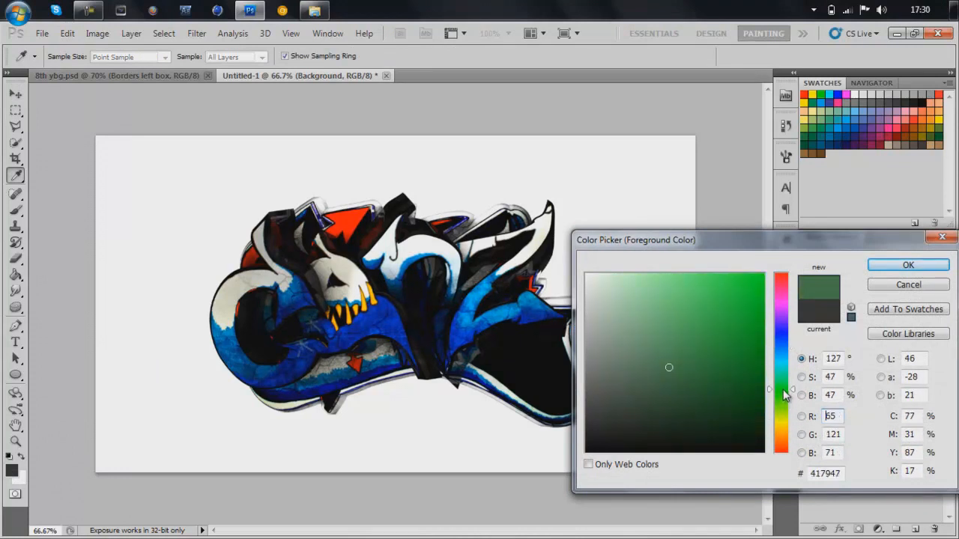
pyautogui.click(908, 264)
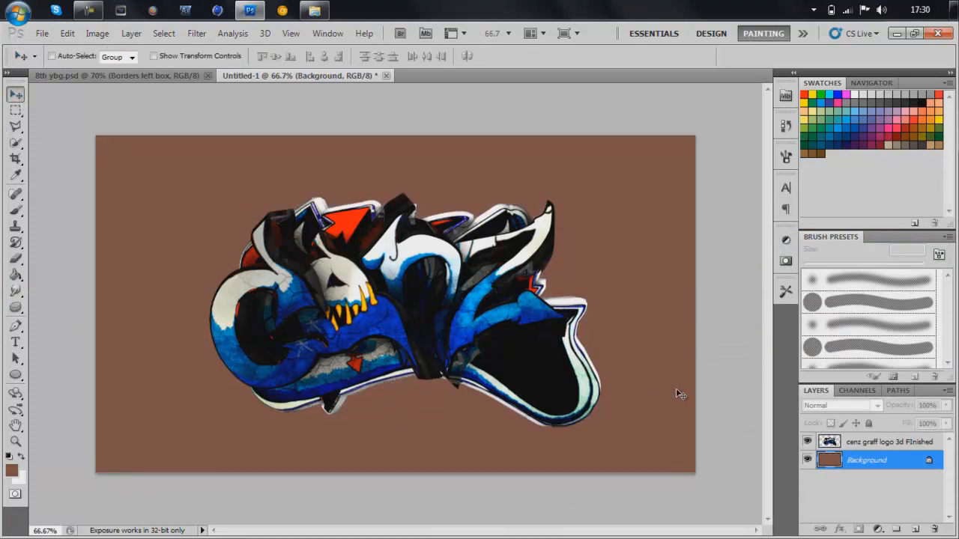
pyautogui.click(890, 441)
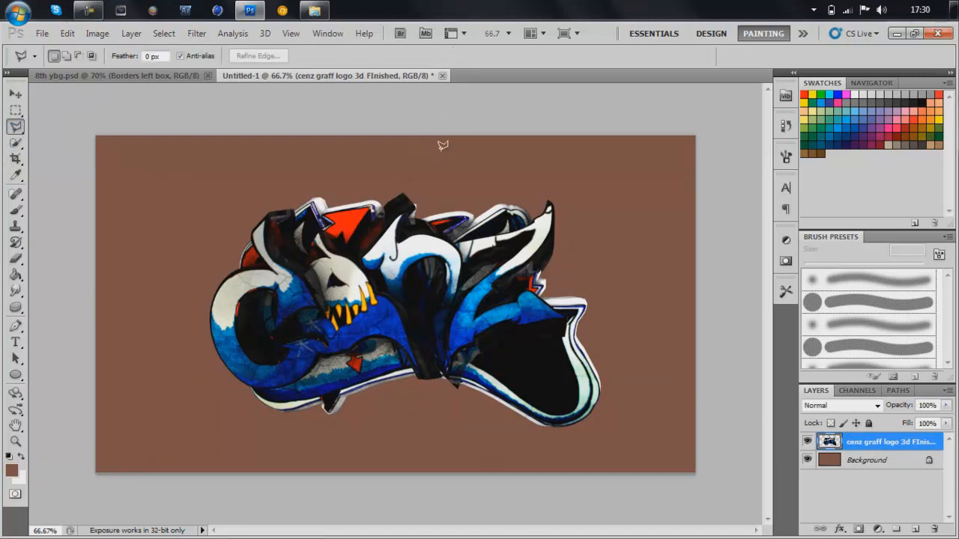
pyautogui.moveTo(420, 150)
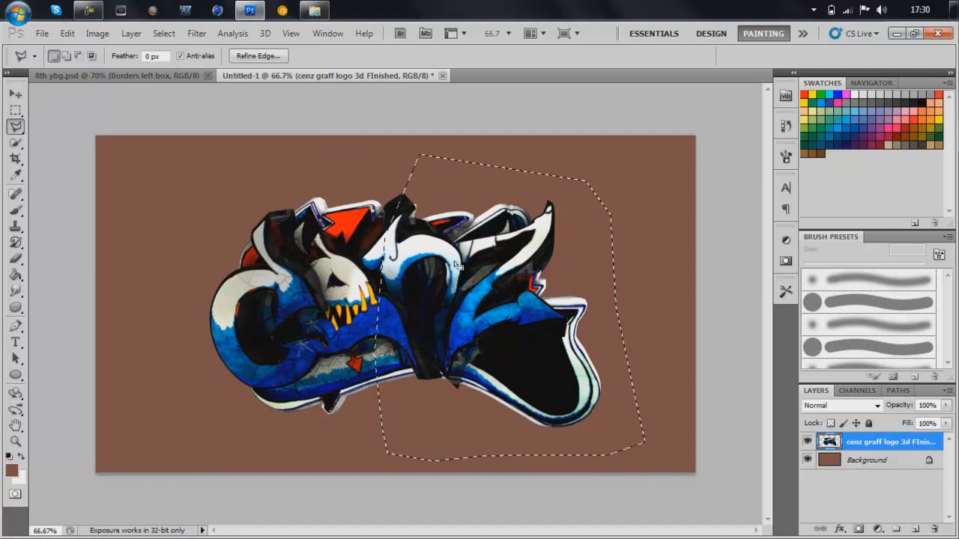
pyautogui.moveTo(495, 298)
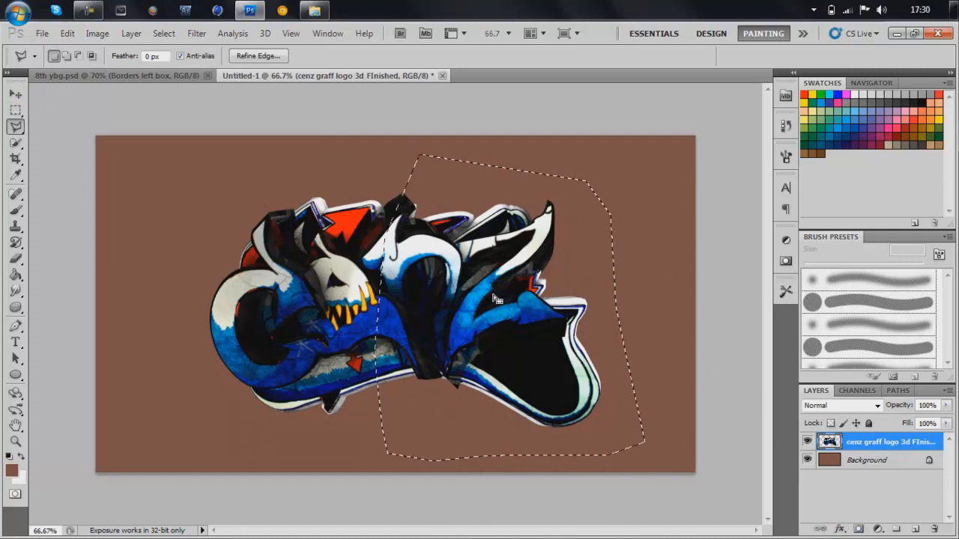
pyautogui.moveTo(777, 455)
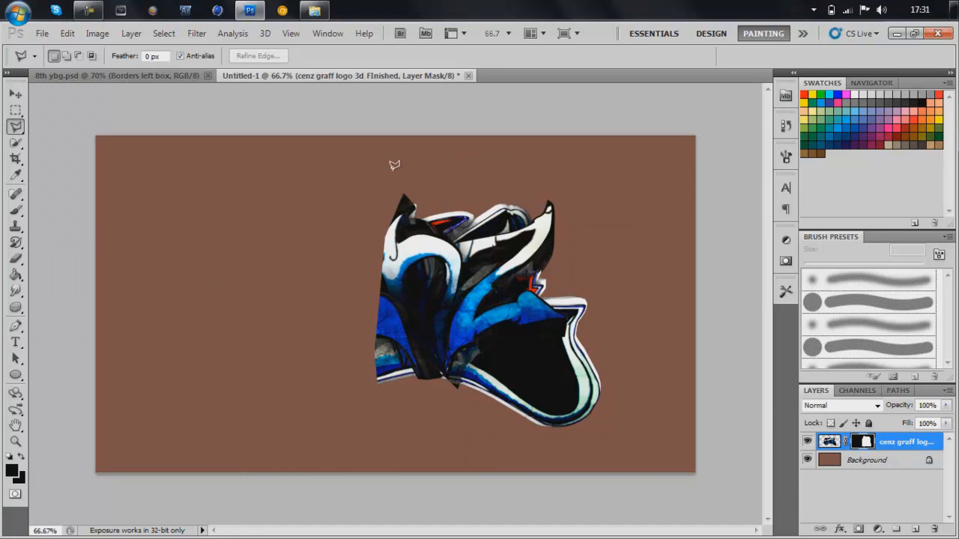
pyautogui.moveTo(376, 201)
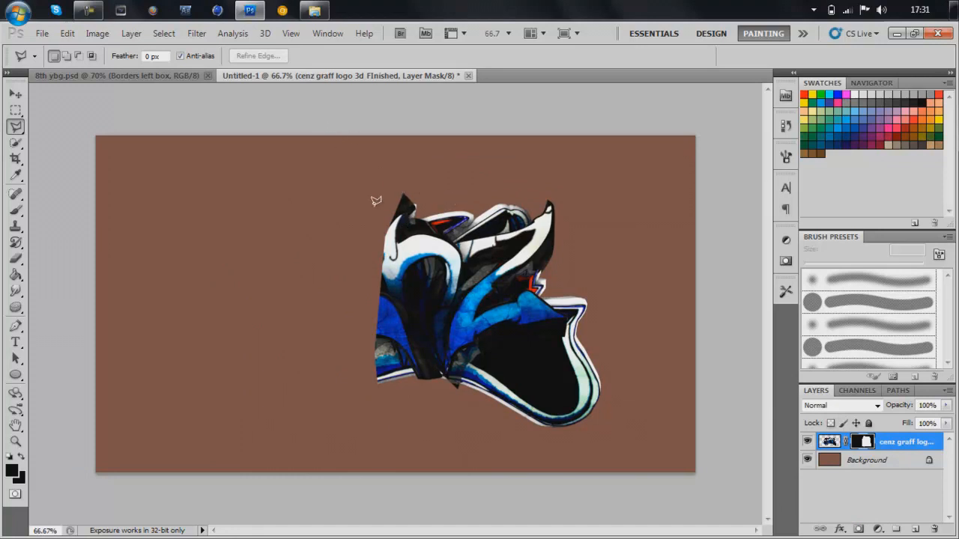
pyautogui.moveTo(383, 162)
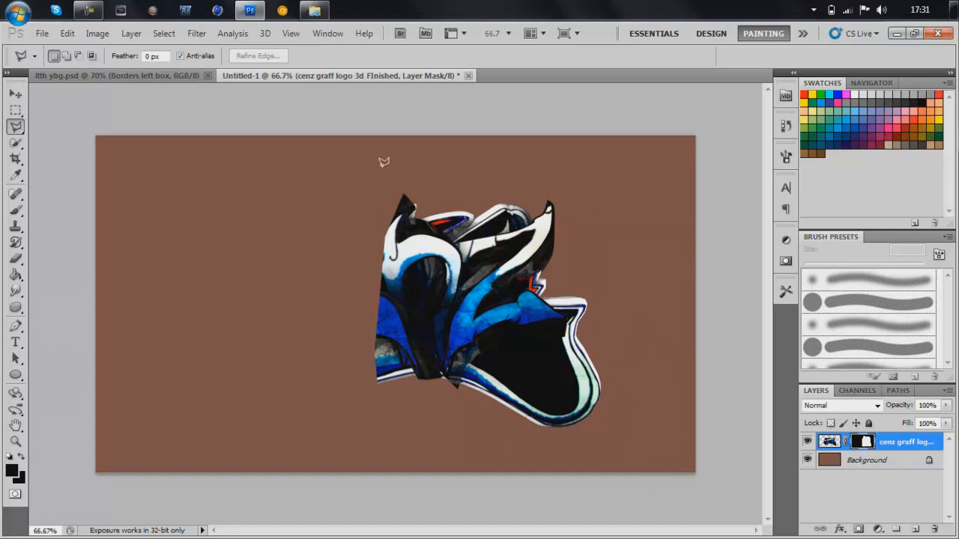
pyautogui.moveTo(413, 148)
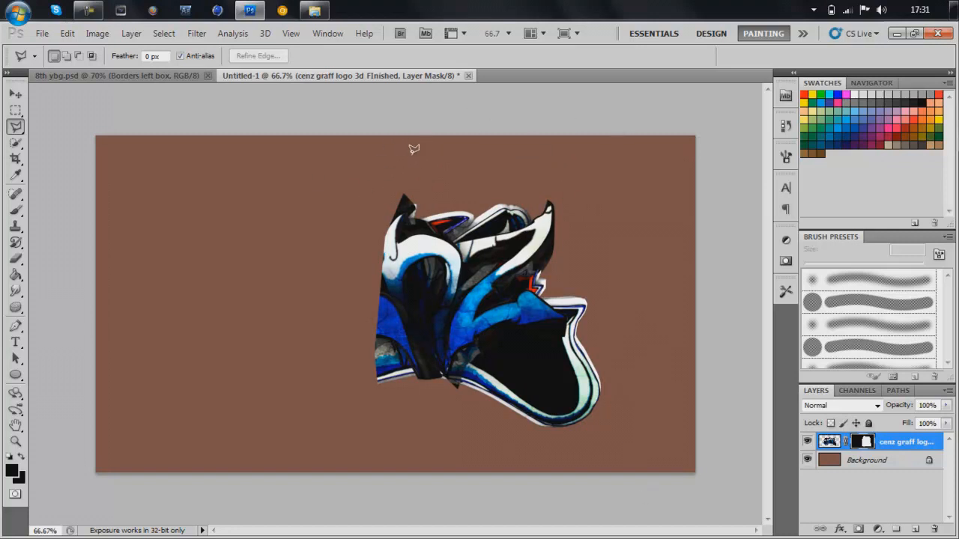
pyautogui.moveTo(486, 168)
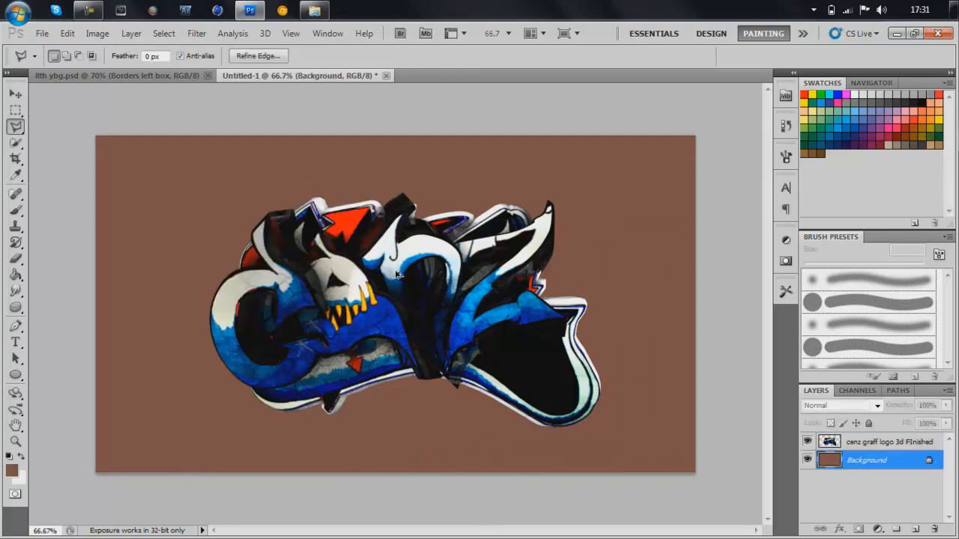
# Add a layer mask to the logo layer from the redrawn lasso selection, hiding its left half.
pyautogui.click(66, 33)
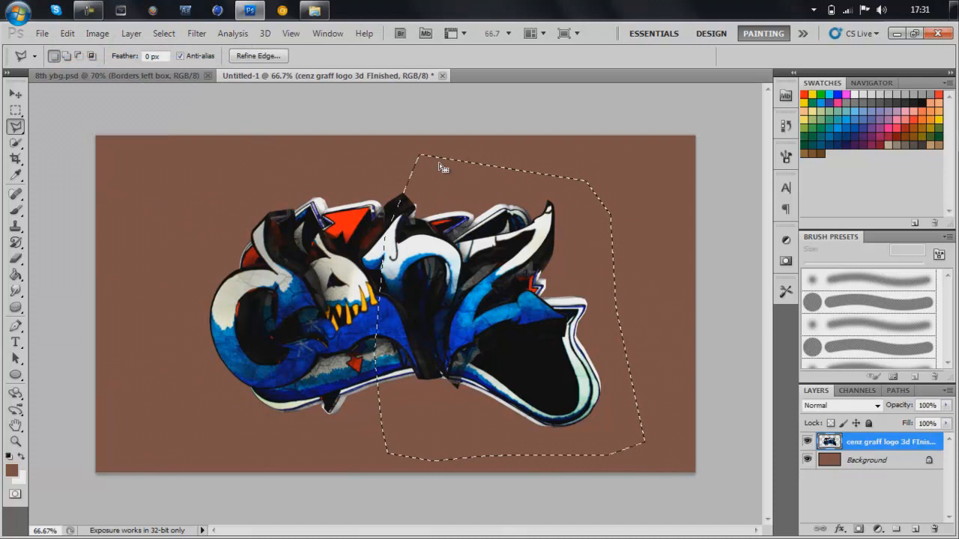
pyautogui.moveTo(511, 457)
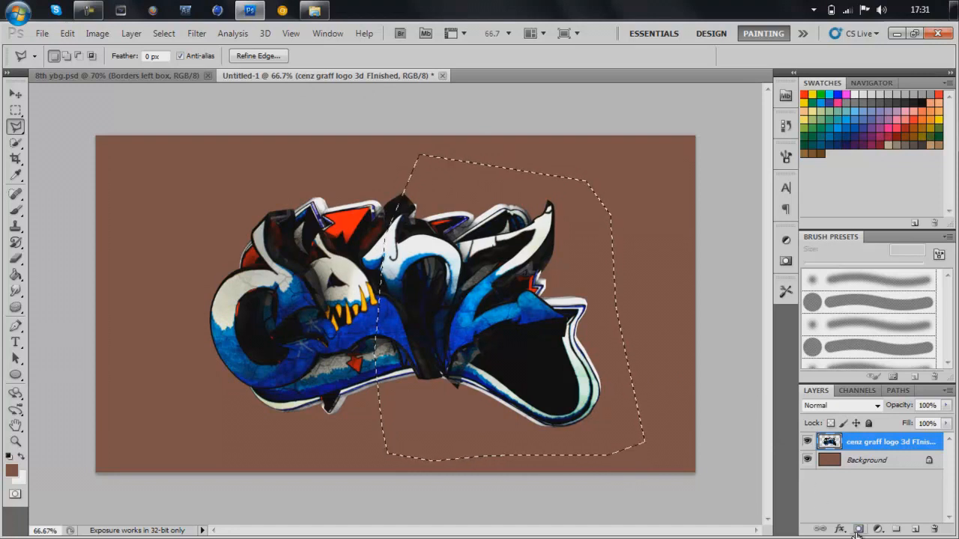
pyautogui.click(857, 529)
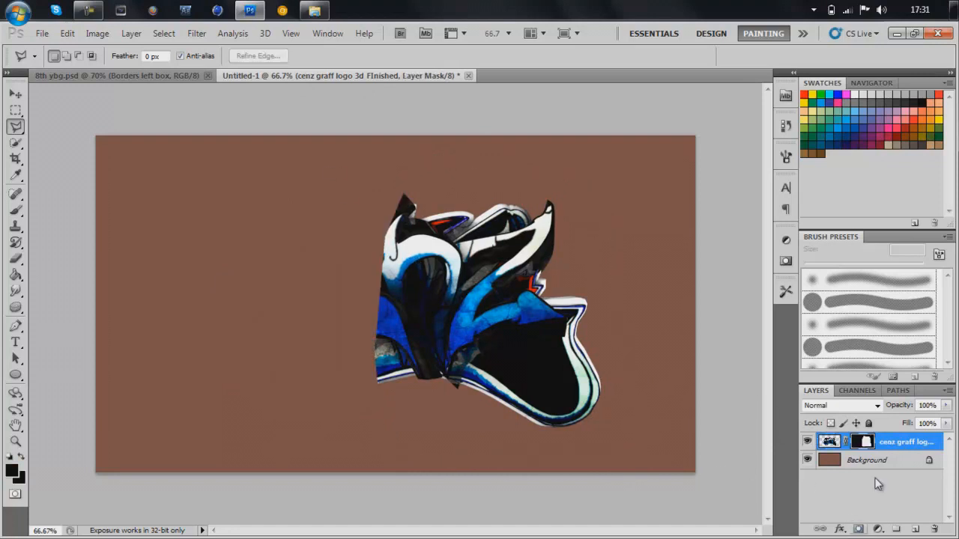
pyautogui.moveTo(768, 401)
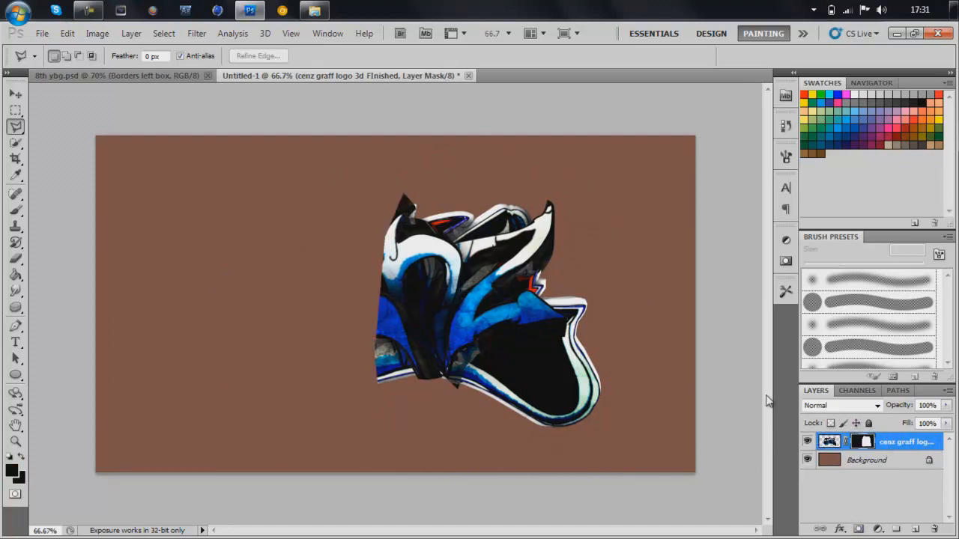
# Gaussian-blur the logo's layer mask with a large radius (around 88 px) for a soft left fade.
pyautogui.click(862, 440)
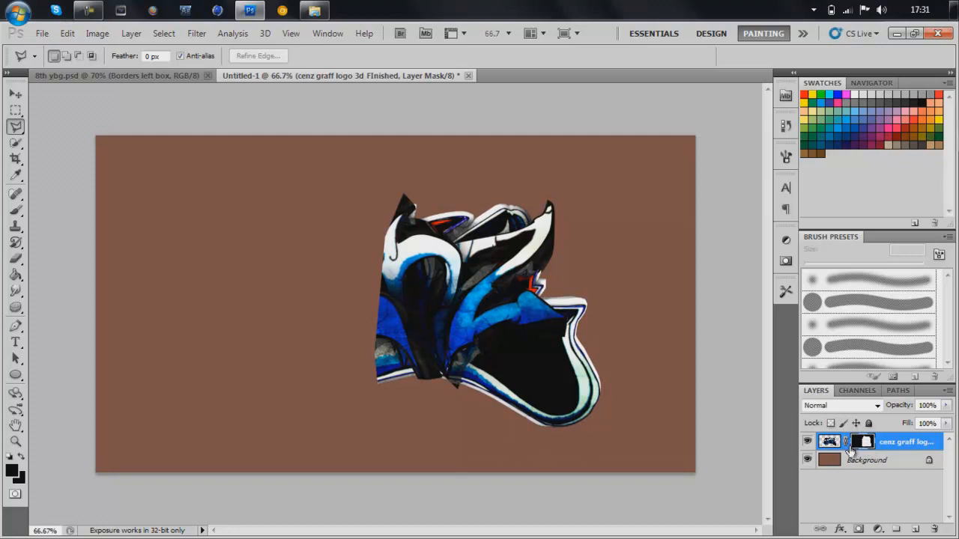
pyautogui.moveTo(196, 33)
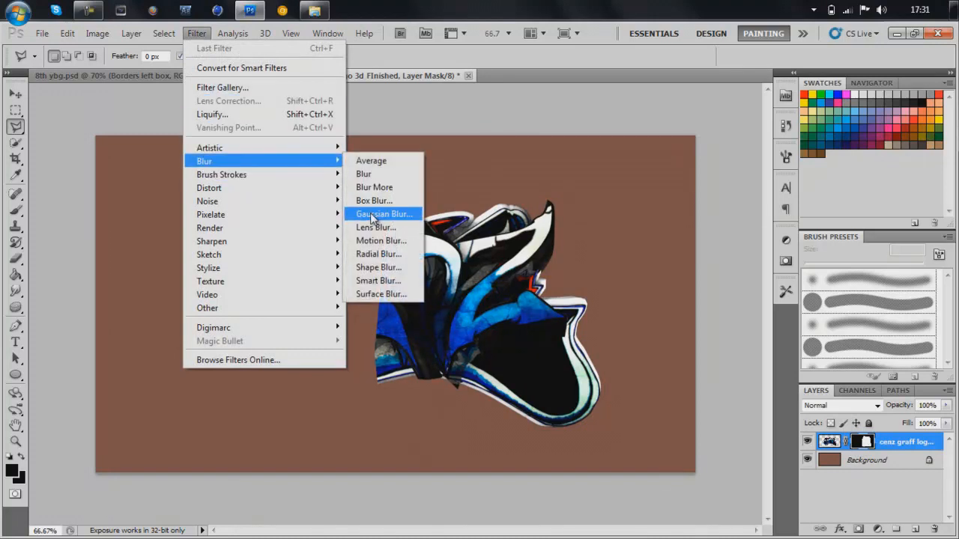
pyautogui.click(384, 213)
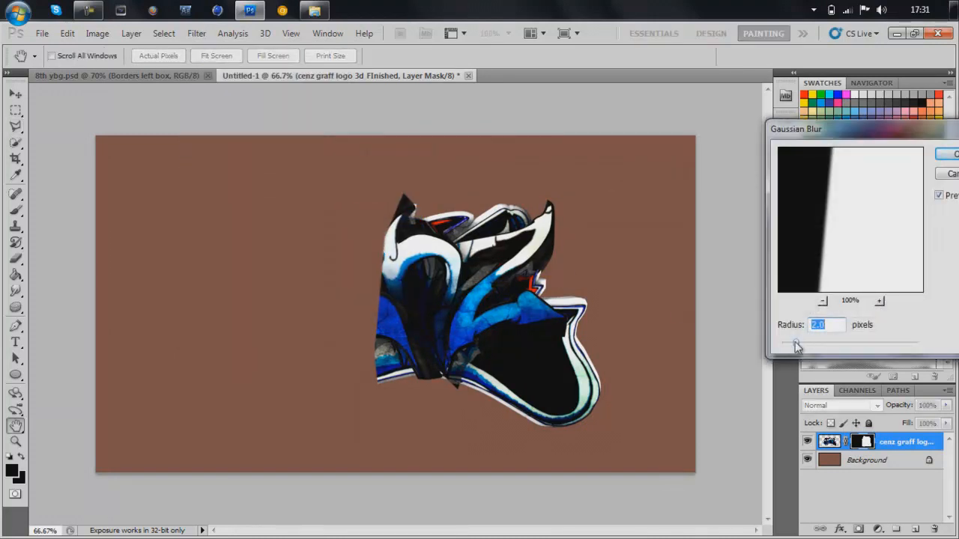
pyautogui.moveTo(796, 343); pyautogui.dragTo(841, 343)
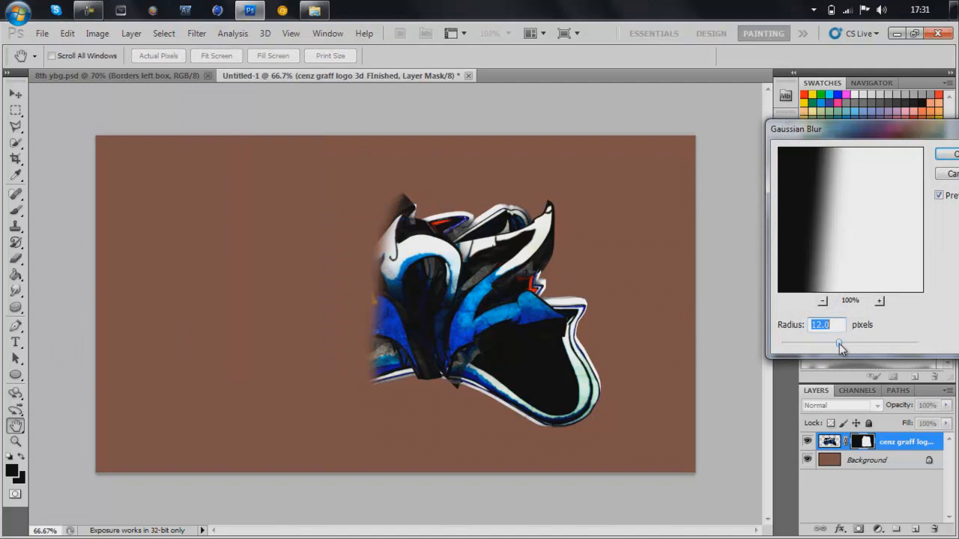
pyautogui.moveTo(840, 343); pyautogui.dragTo(861, 343)
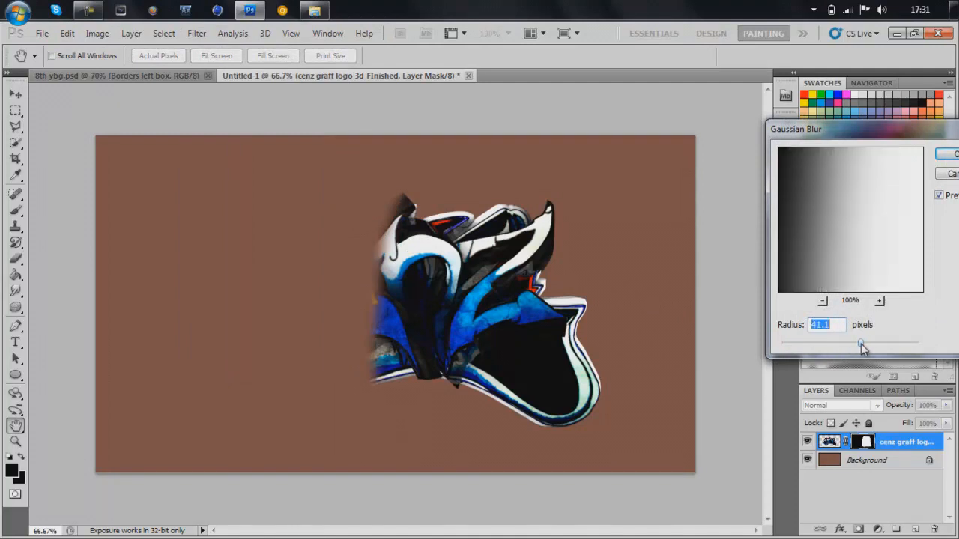
pyautogui.moveTo(860, 343); pyautogui.dragTo(896, 343)
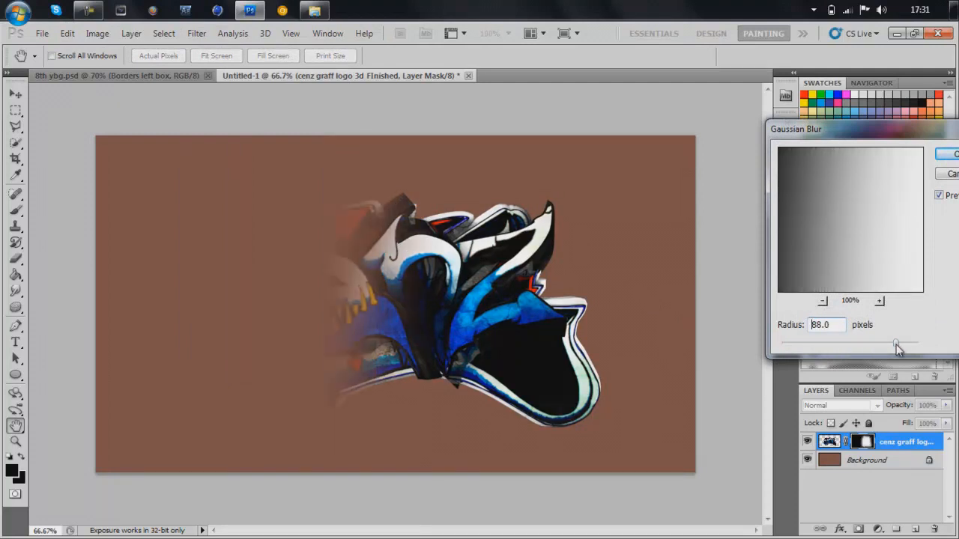
pyautogui.moveTo(896, 343); pyautogui.dragTo(857, 343)
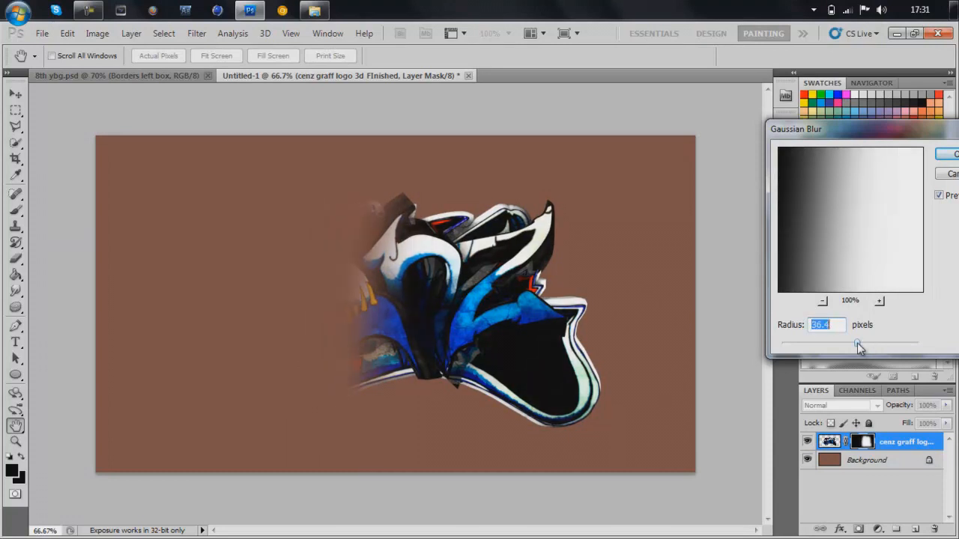
pyautogui.moveTo(860, 344); pyautogui.dragTo(906, 345)
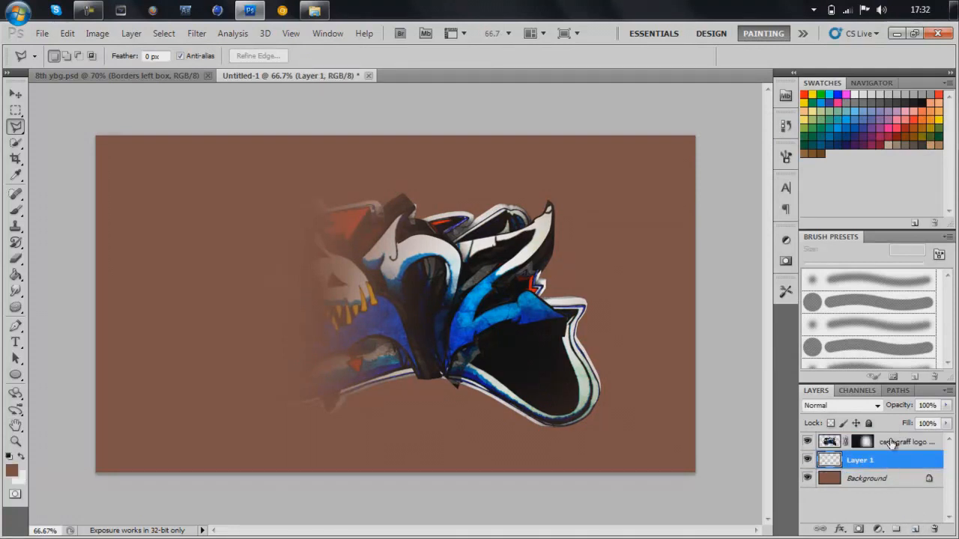
# Merge the masked logo layer down into the blank layer beneath it.
pyautogui.click(899, 441)
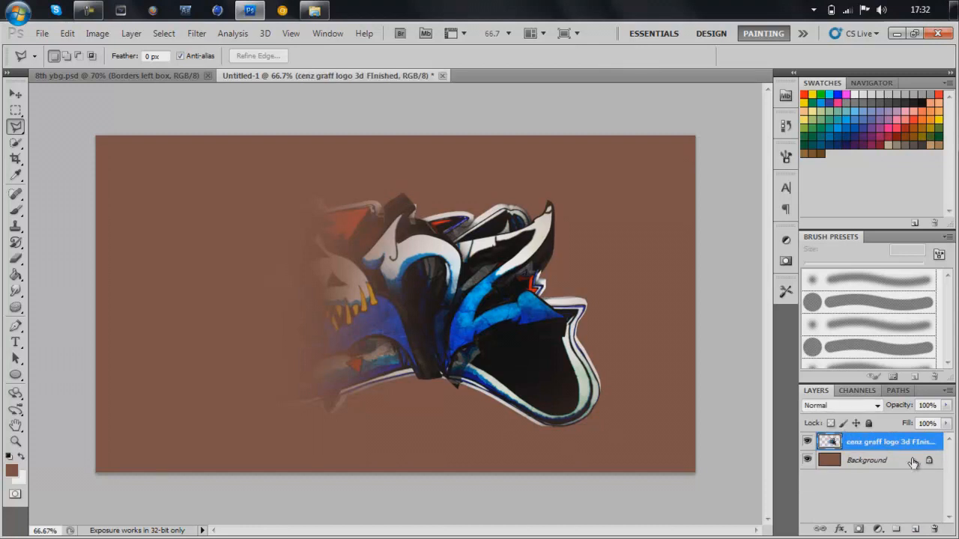
pyautogui.moveTo(613, 311)
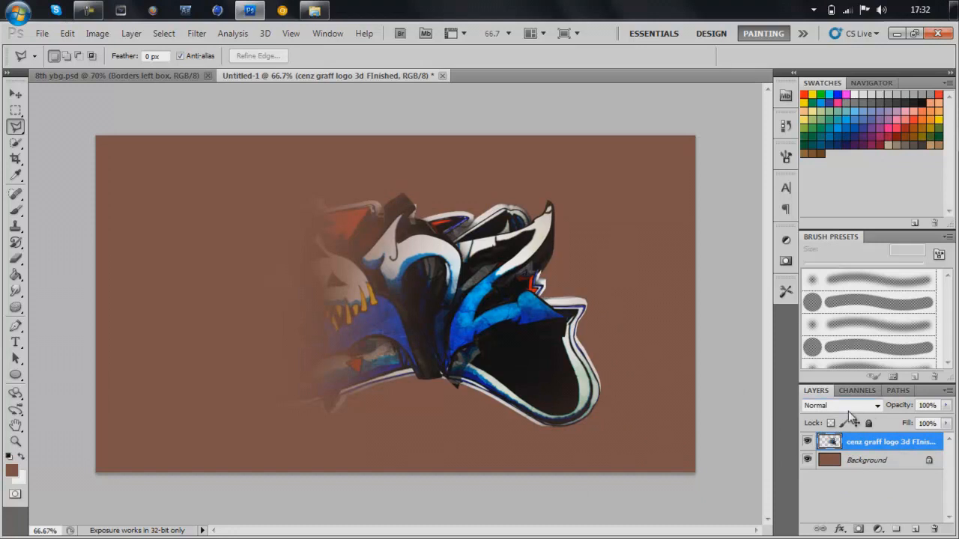
pyautogui.moveTo(484, 167)
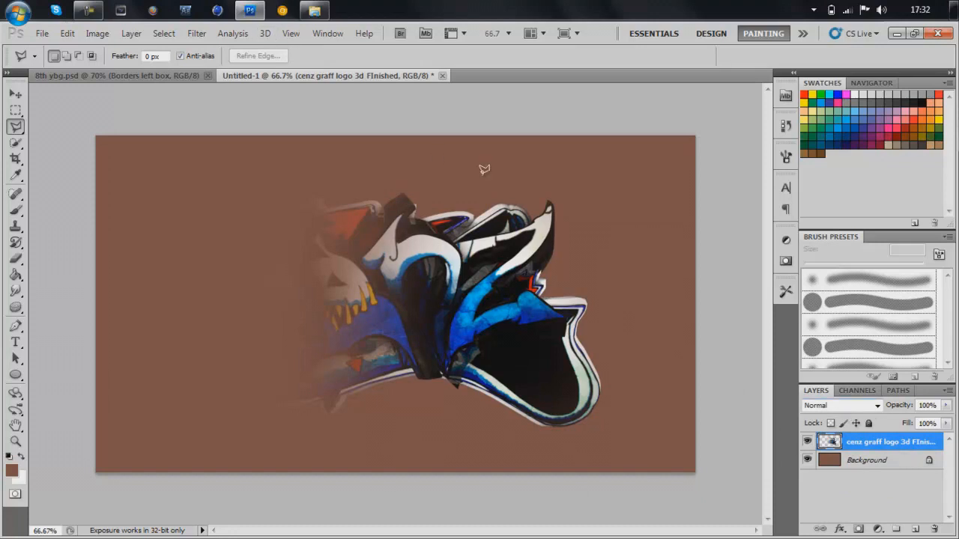
pyautogui.moveTo(483, 315)
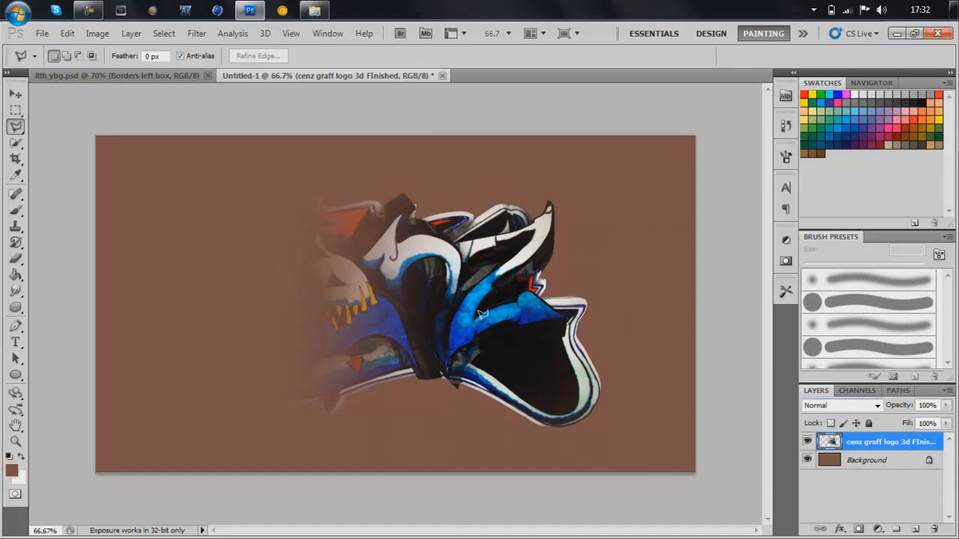
pyautogui.moveTo(257, 399)
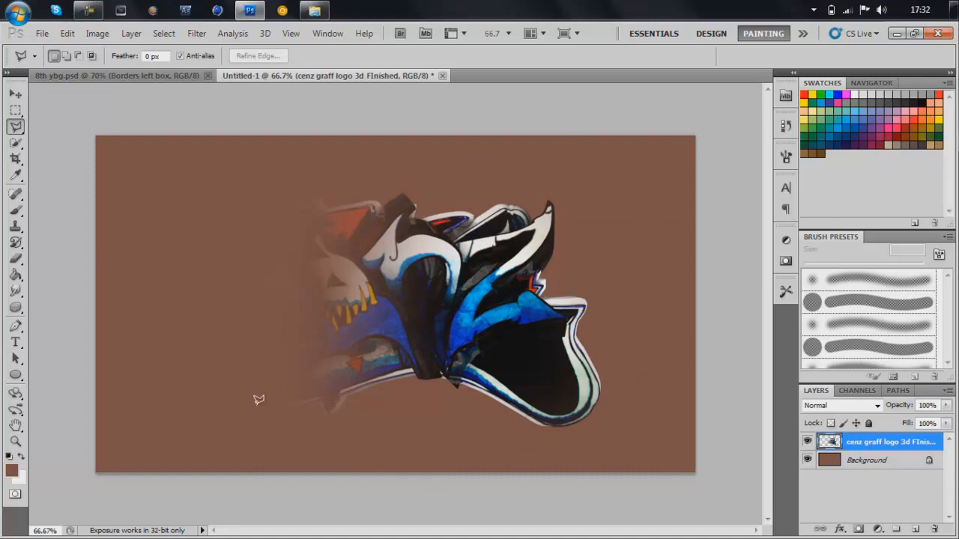
# Shift the merged, faded logo slightly left and down with the Move tool.
pyautogui.click(15, 92)
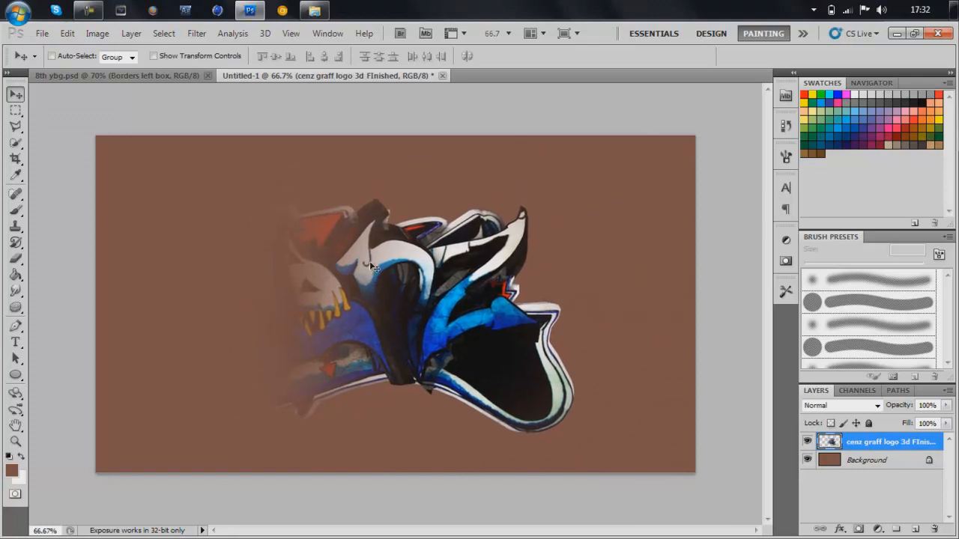
pyautogui.moveTo(267, 102)
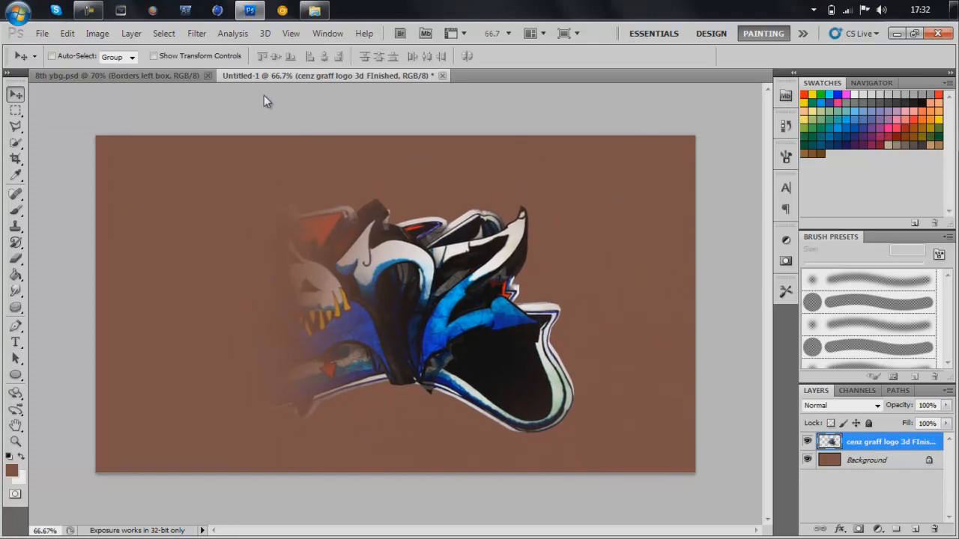